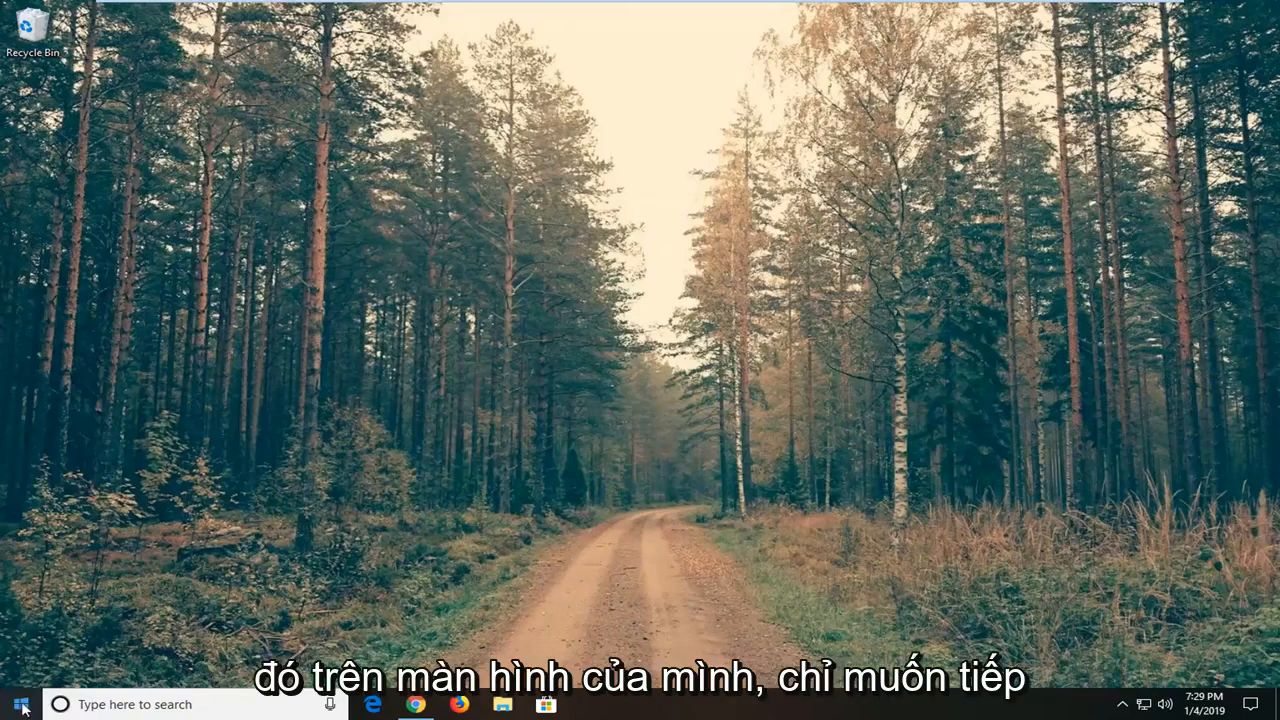
Step: Search the Start menu for 'cc' to find the CCleaner app
{"action": "left_click", "coordinate": [18, 704]}
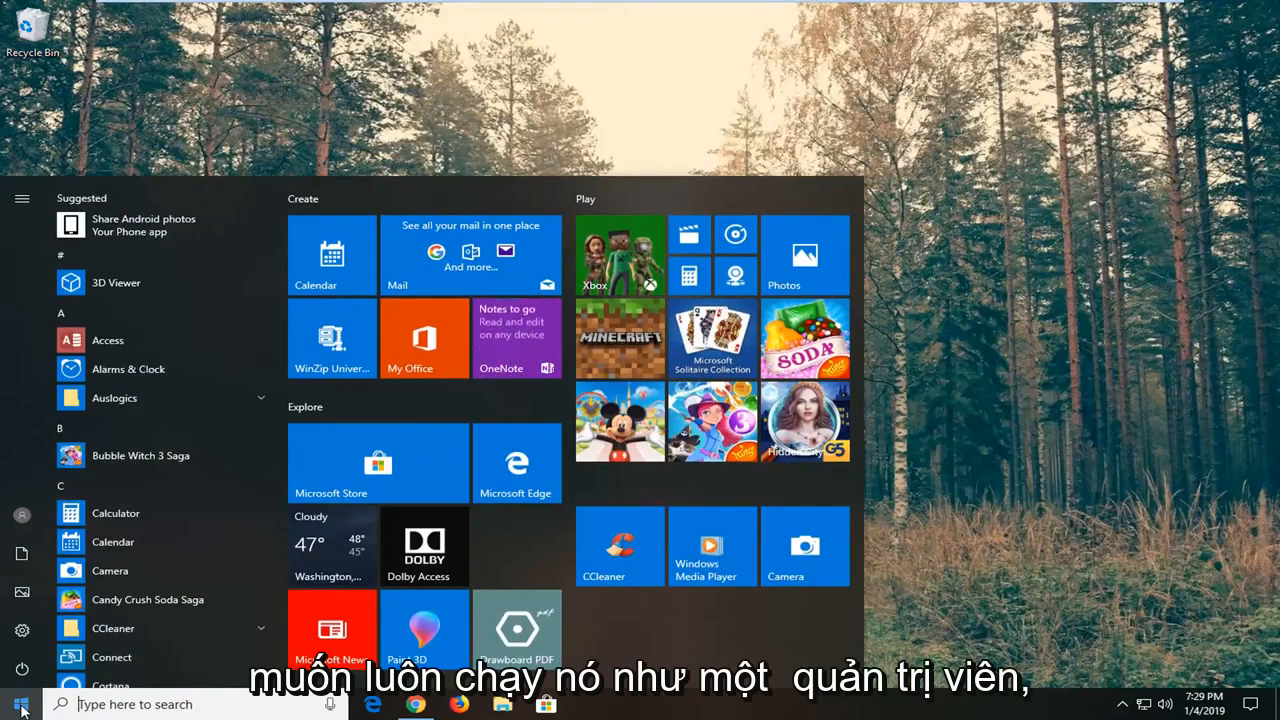
{"action": "type", "text": "ccleaner"}
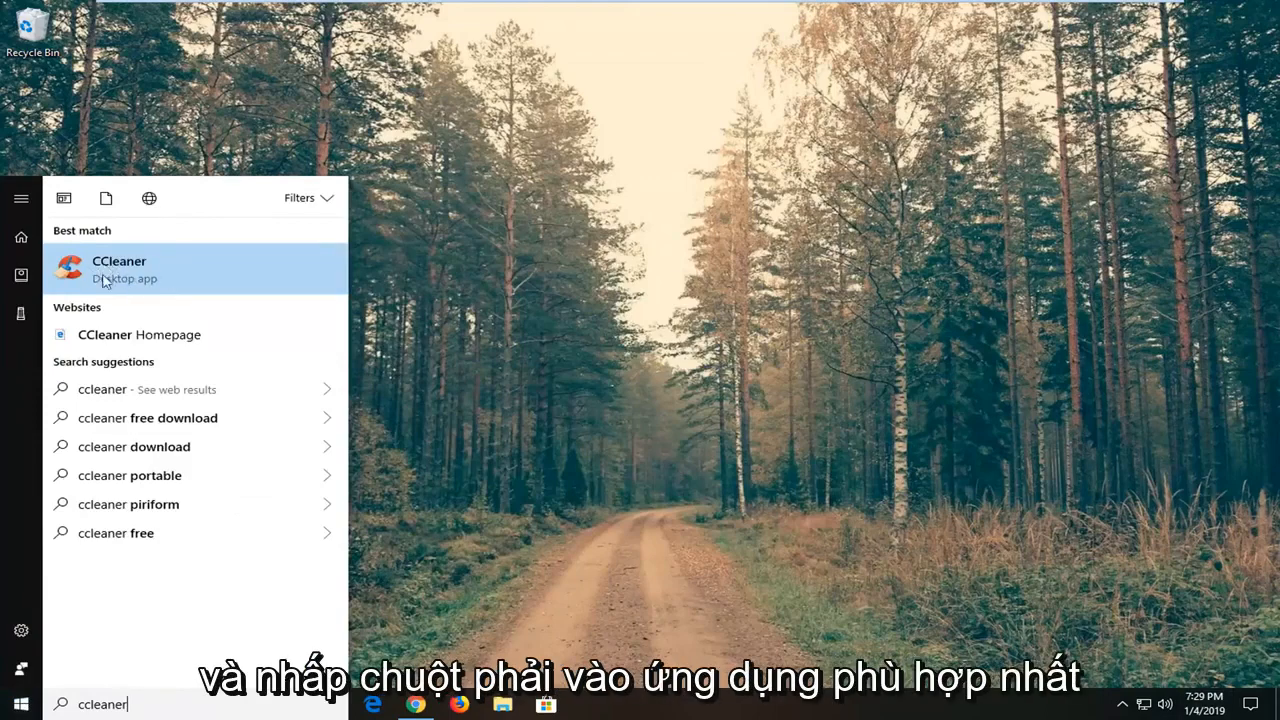
Step: Open the CCleaner shortcut's file location from its Start menu result
{"action": "right_click", "coordinate": [118, 268]}
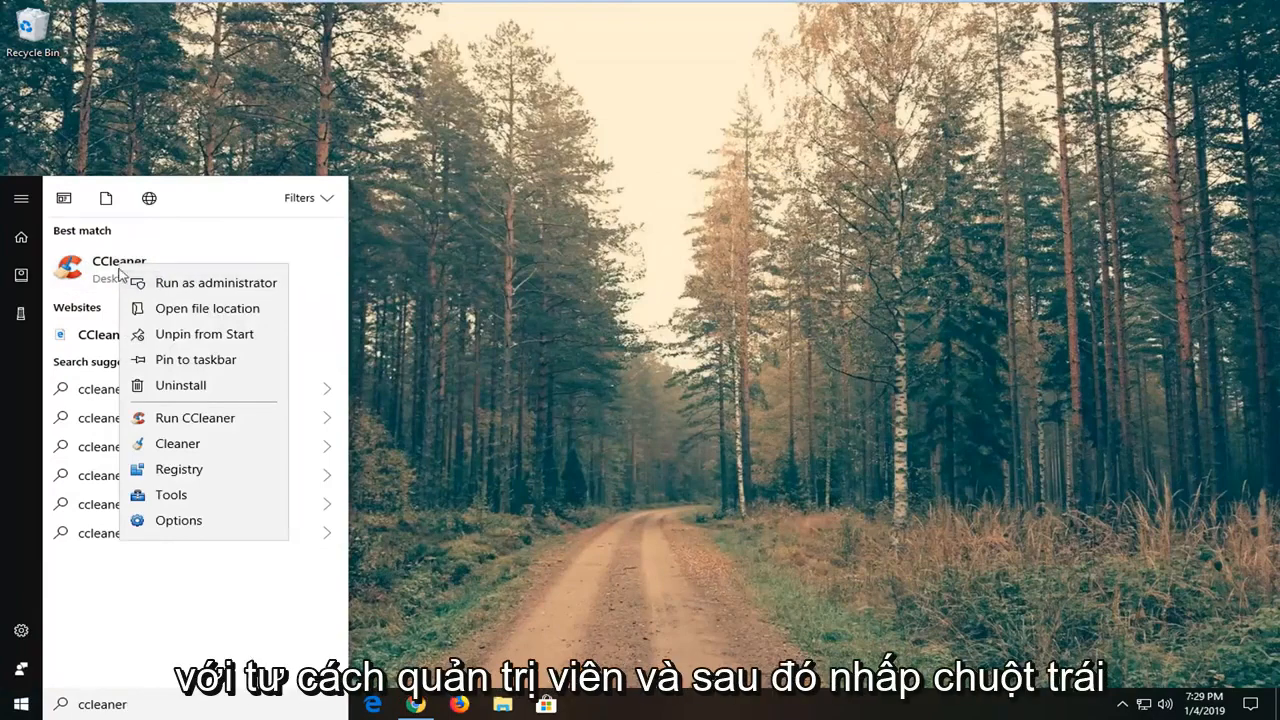
{"action": "mouse_move", "coordinate": [178, 315]}
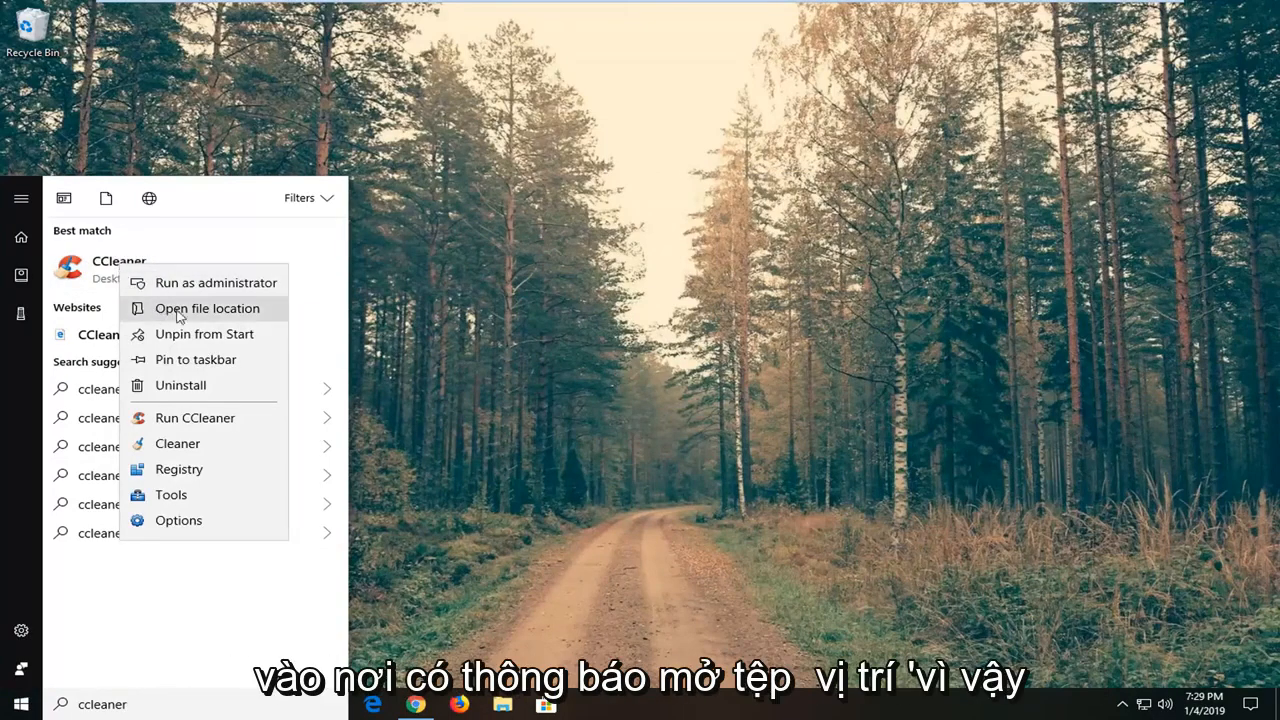
{"action": "left_click", "coordinate": [207, 308]}
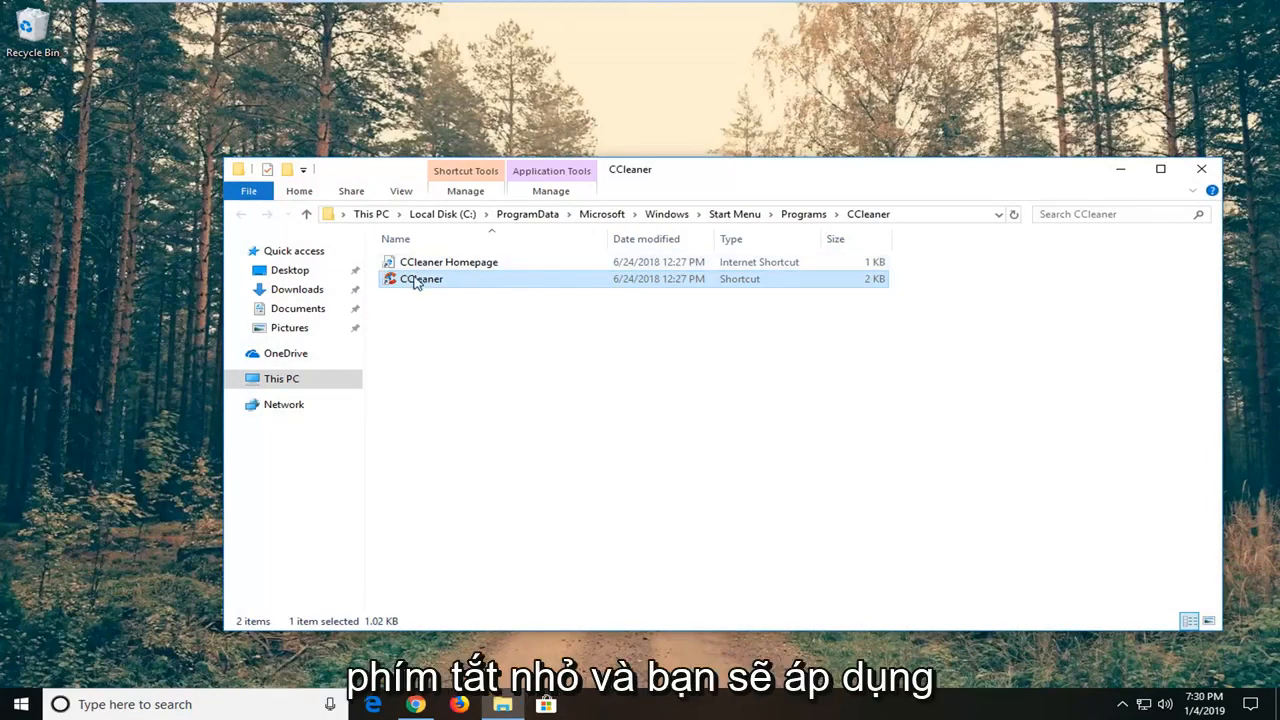
{"action": "mouse_move", "coordinate": [420, 278]}
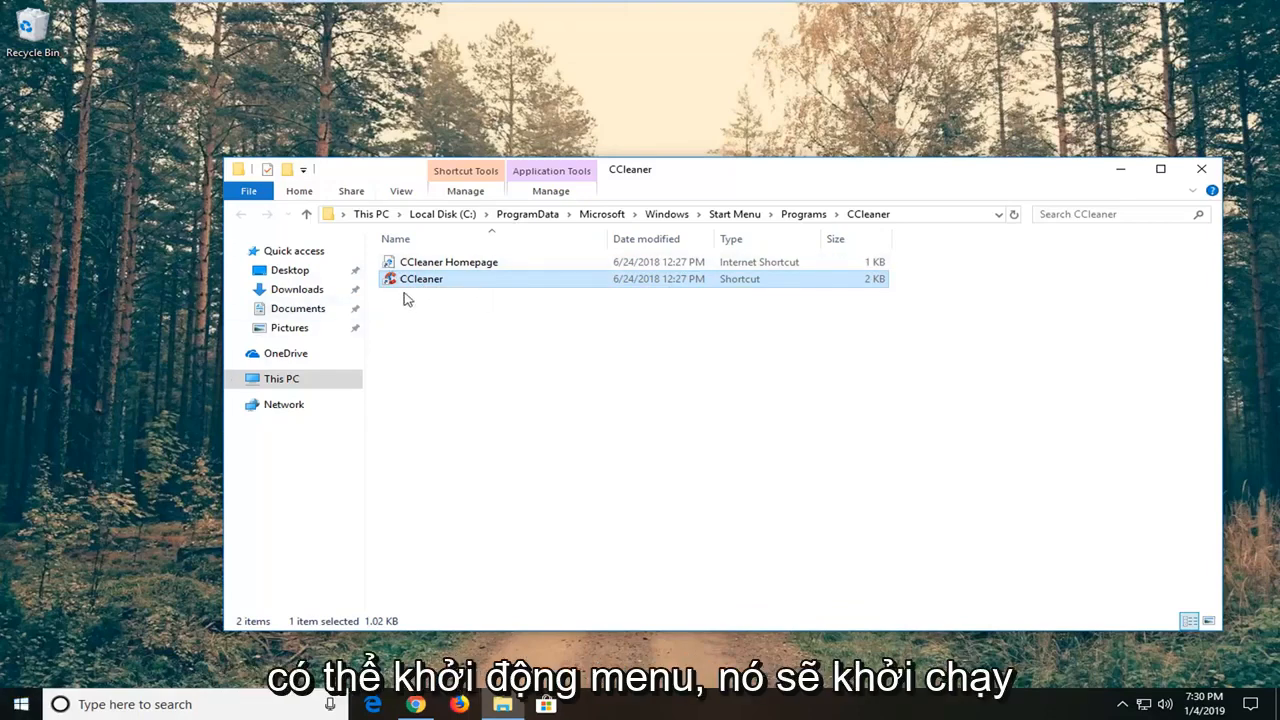
{"action": "mouse_move", "coordinate": [440, 298]}
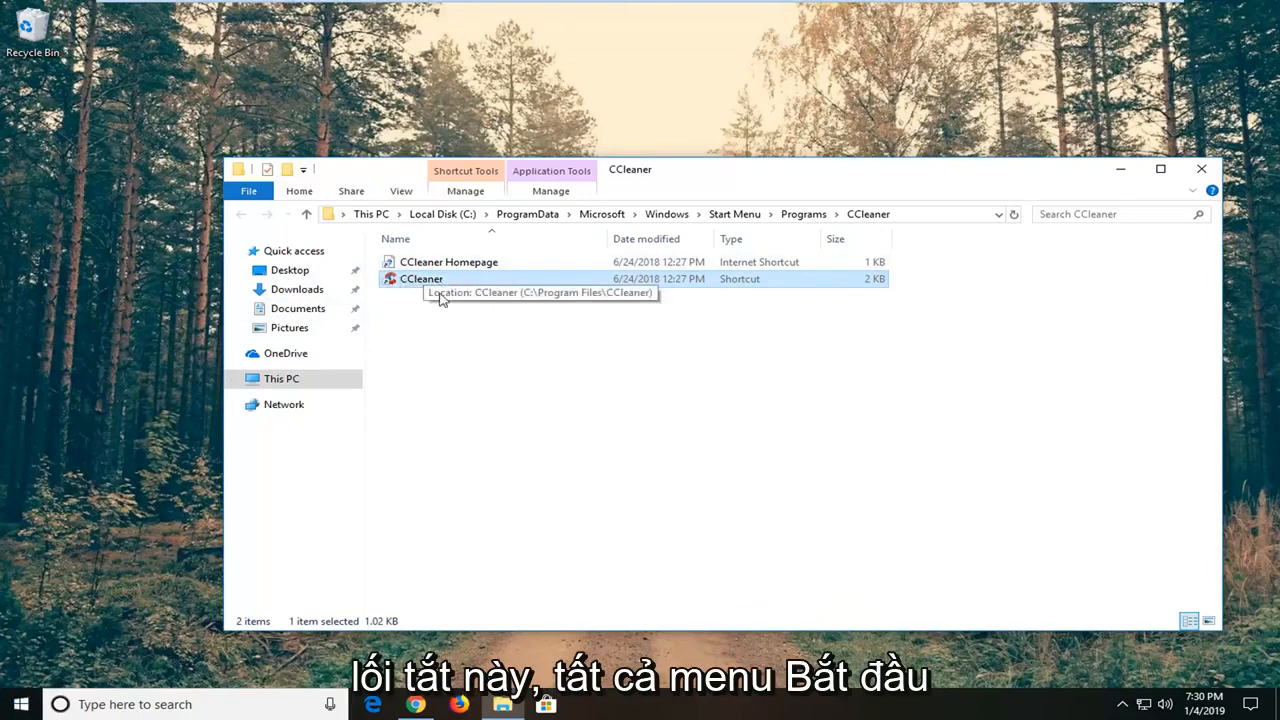
{"action": "mouse_move", "coordinate": [312, 347]}
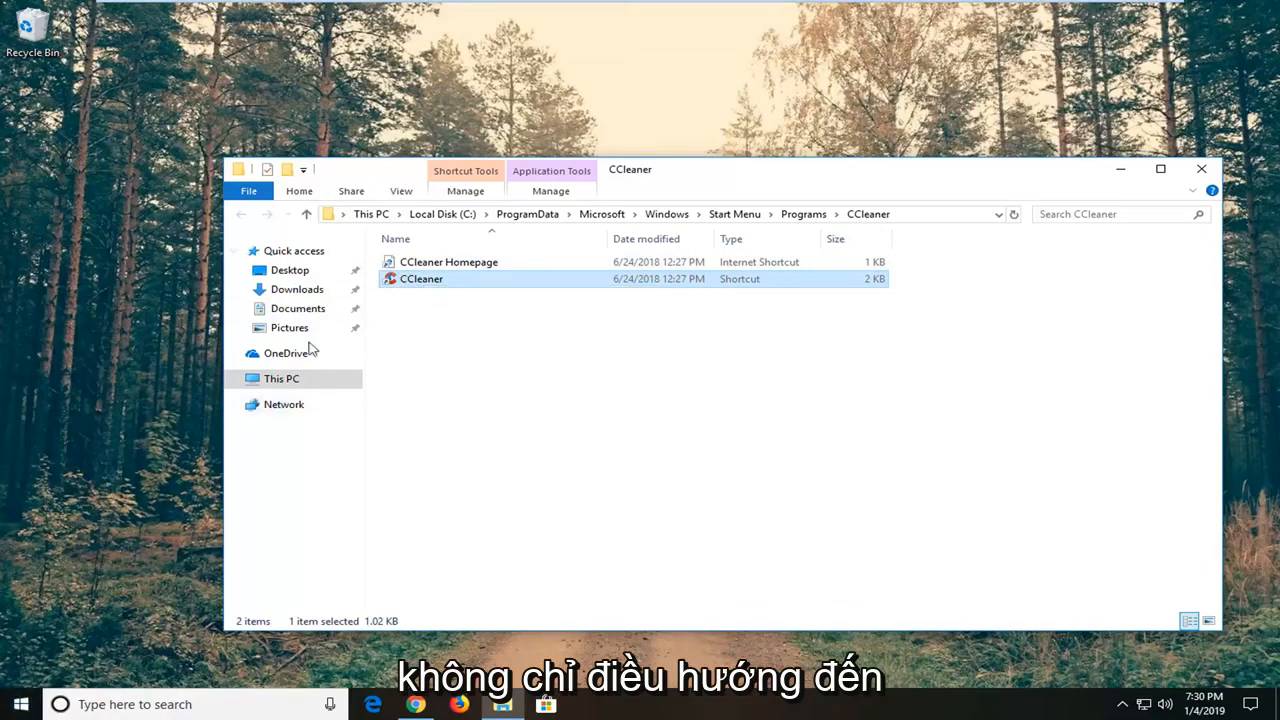
{"action": "mouse_move", "coordinate": [421, 278]}
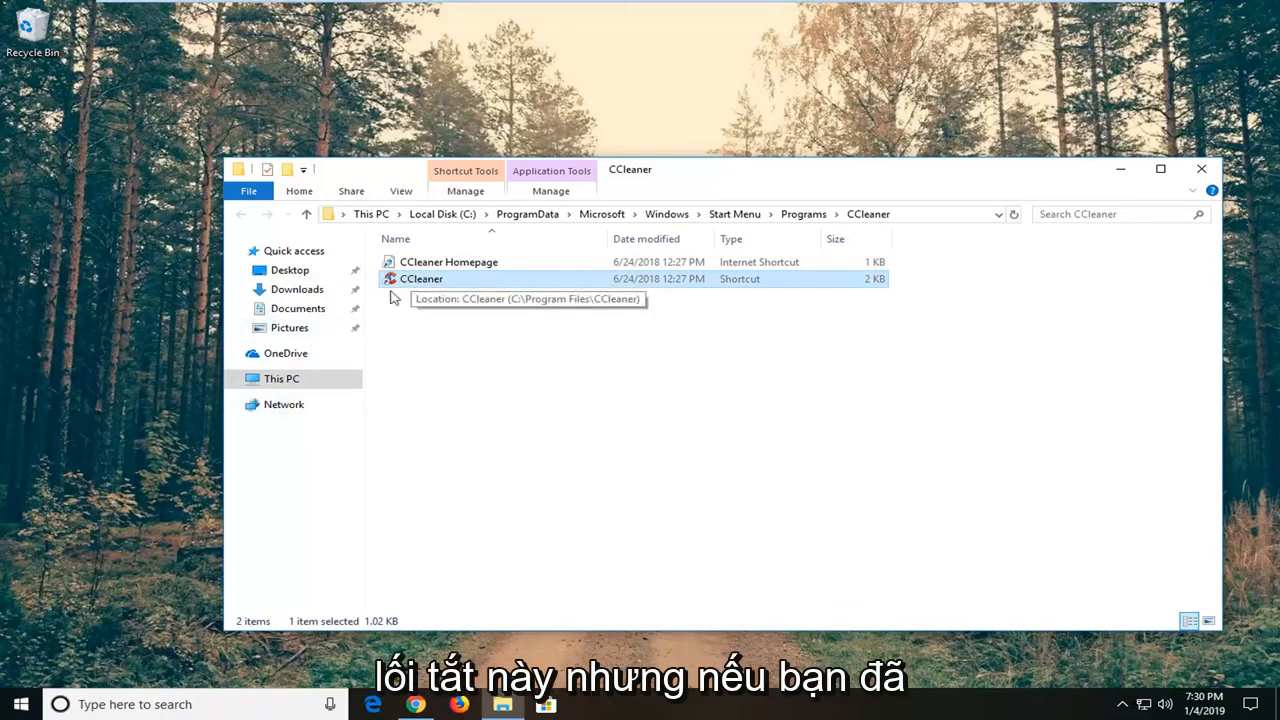
{"action": "mouse_move", "coordinate": [25, 90]}
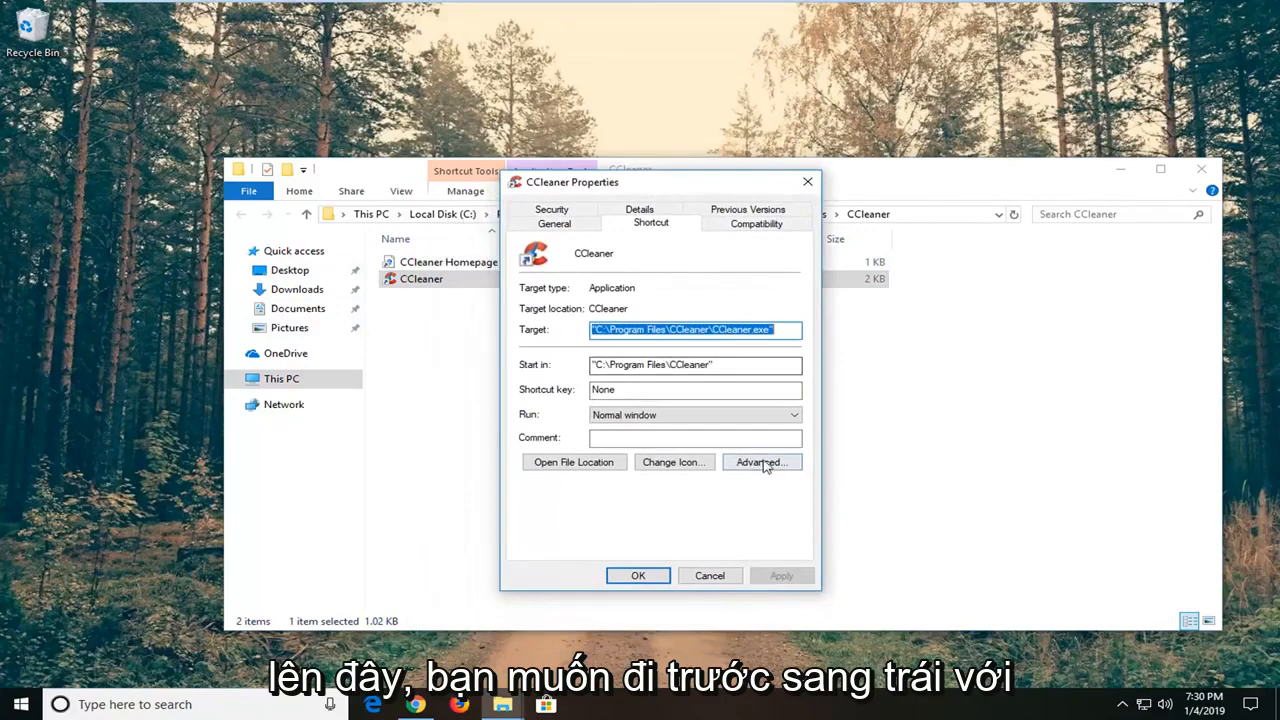
Step: Turn on Run as administrator in the shortcut's Advanced Properties
{"action": "left_click", "coordinate": [761, 462]}
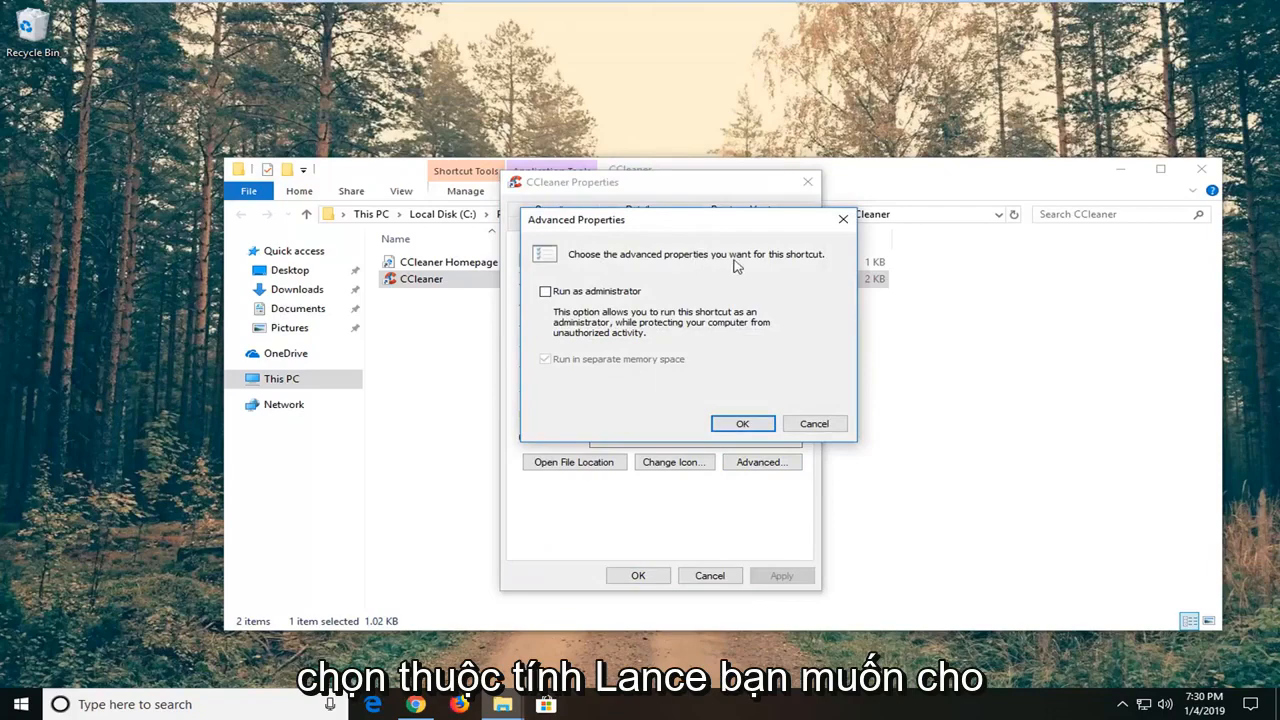
{"action": "left_click", "coordinate": [545, 291]}
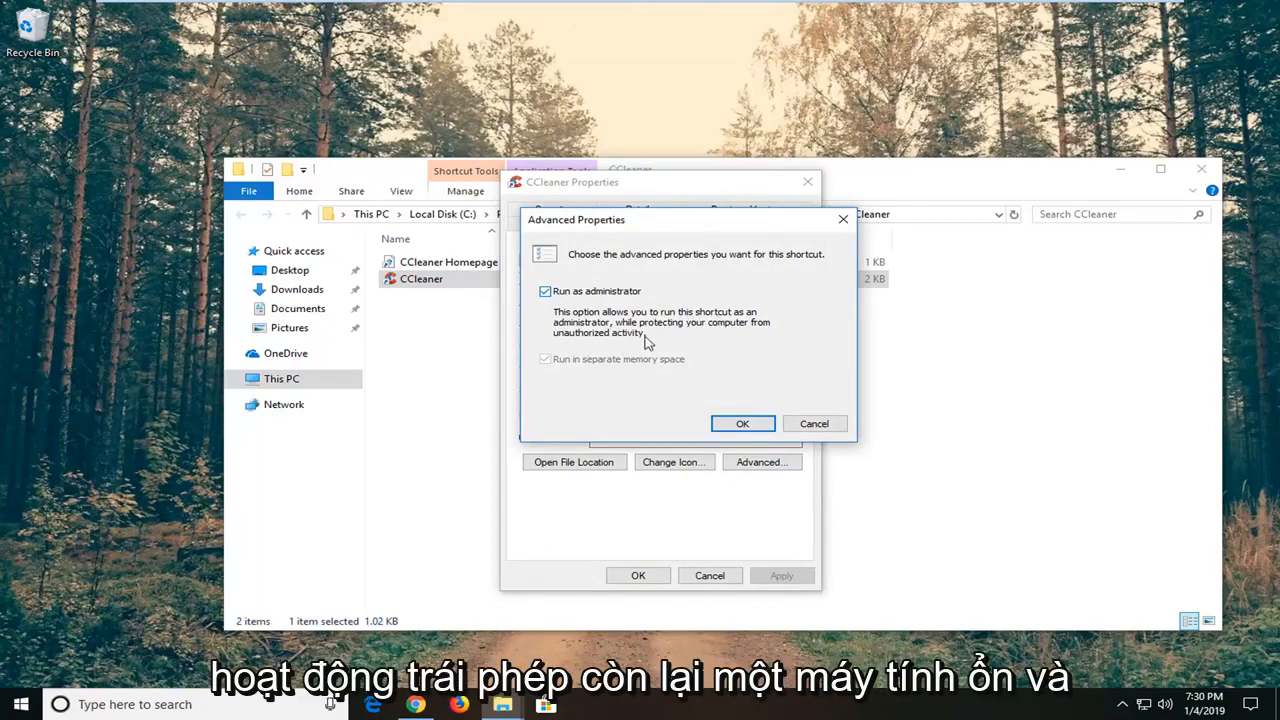
{"action": "left_click", "coordinate": [742, 423]}
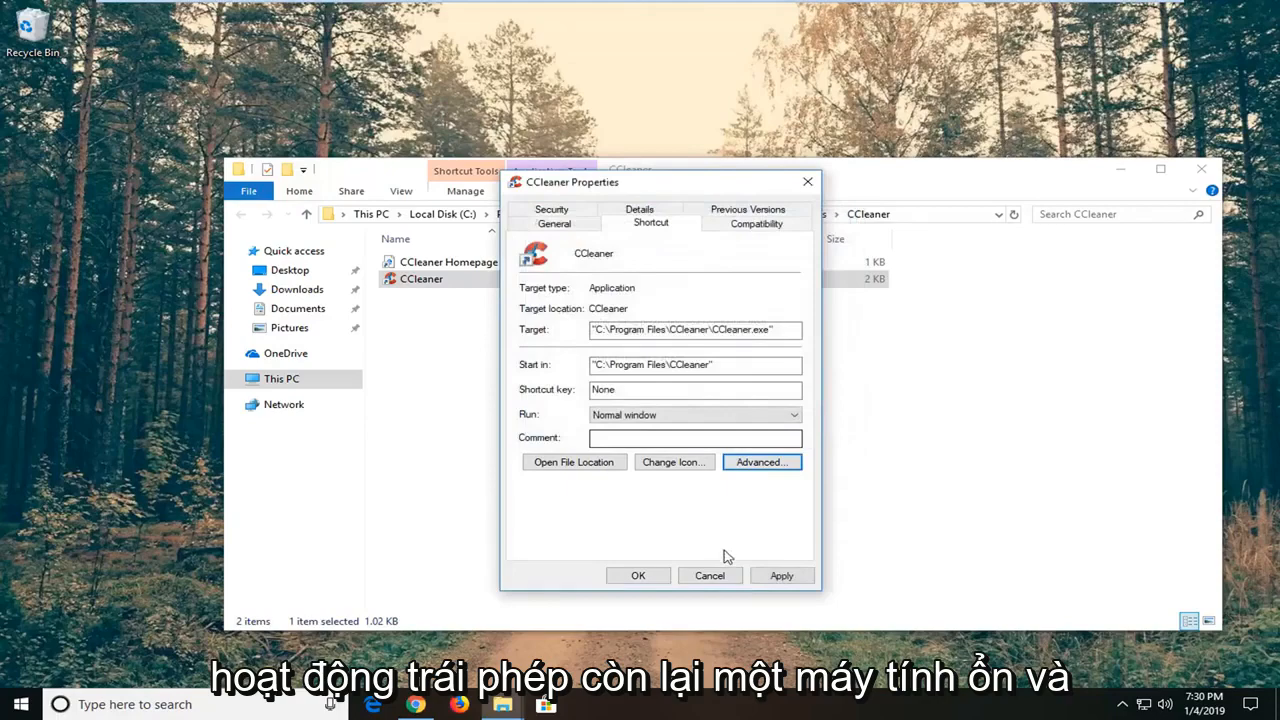
Step: Apply the change with administrator permission, then close Properties and the Explorer window
{"action": "left_click", "coordinate": [761, 461]}
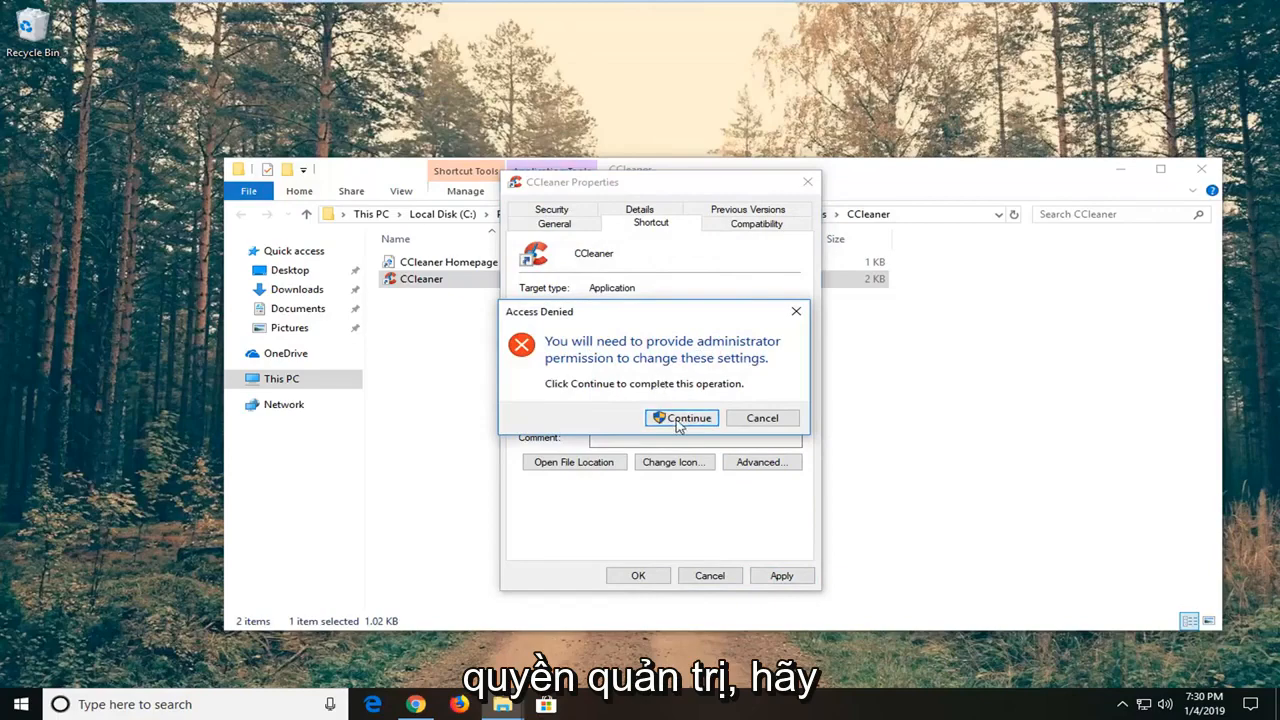
{"action": "left_click", "coordinate": [682, 418]}
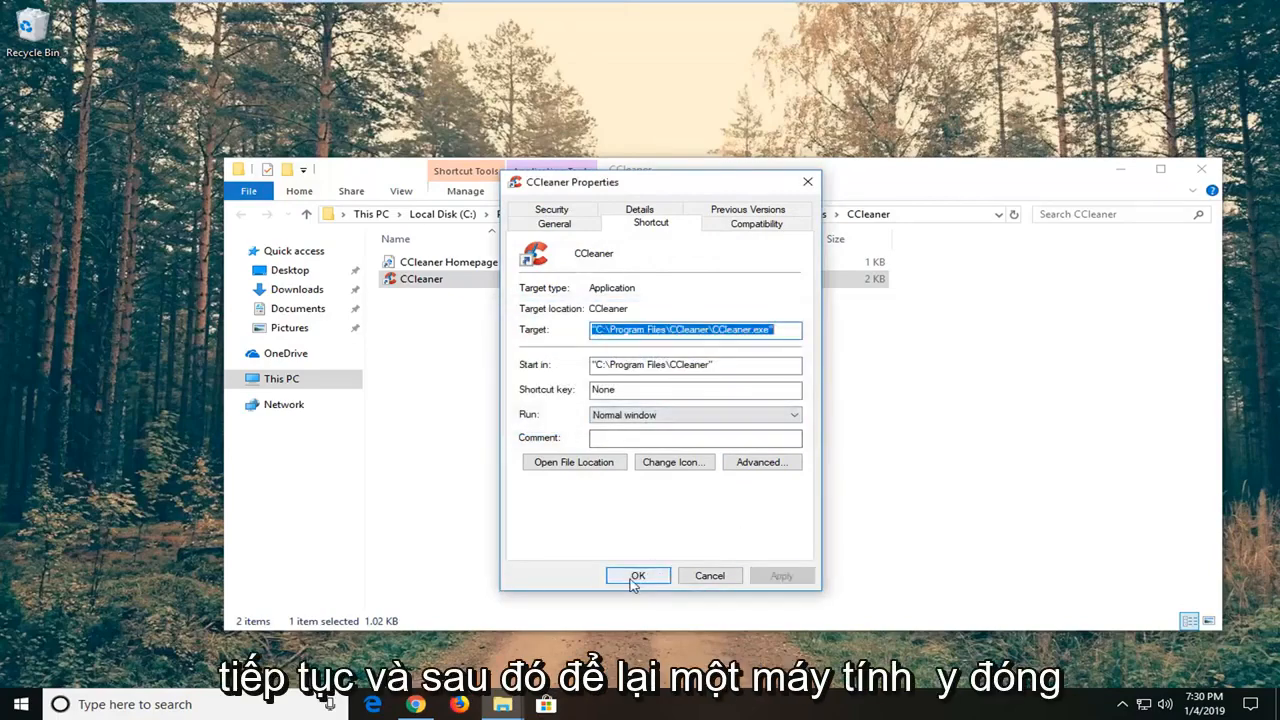
{"action": "left_click", "coordinate": [637, 575]}
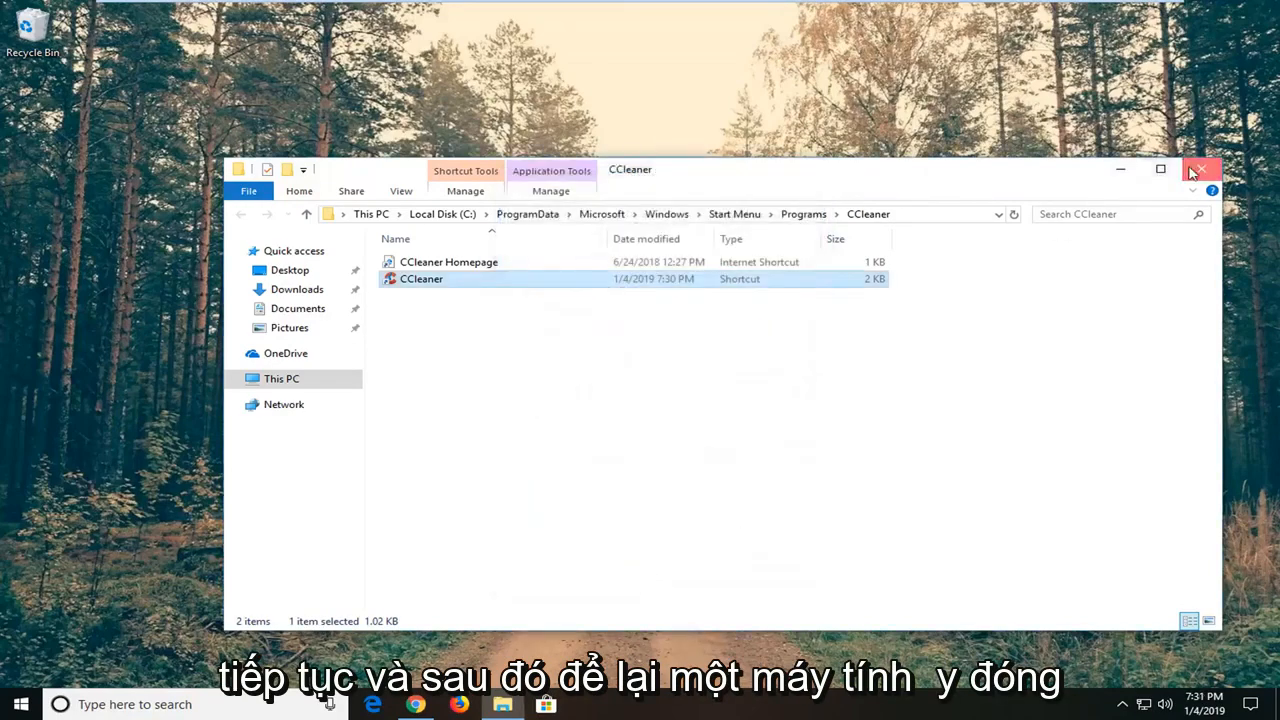
{"action": "left_click", "coordinate": [1201, 169]}
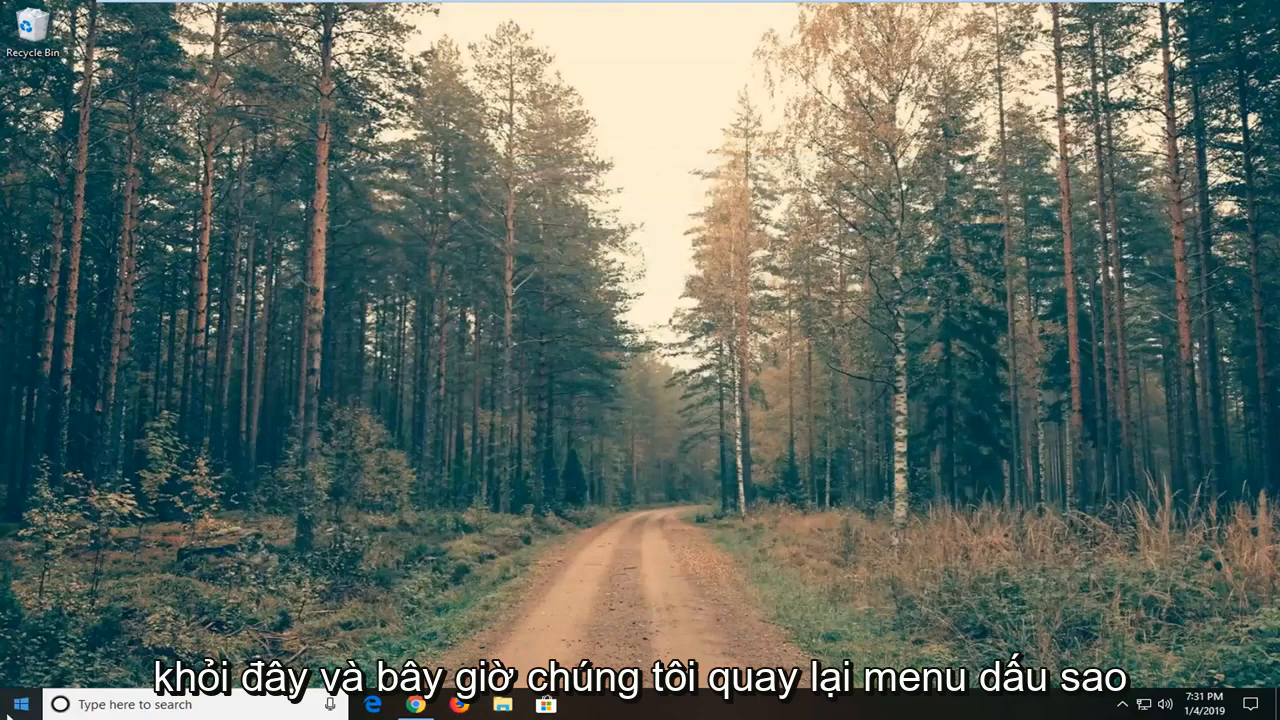
{"action": "left_click", "coordinate": [20, 704]}
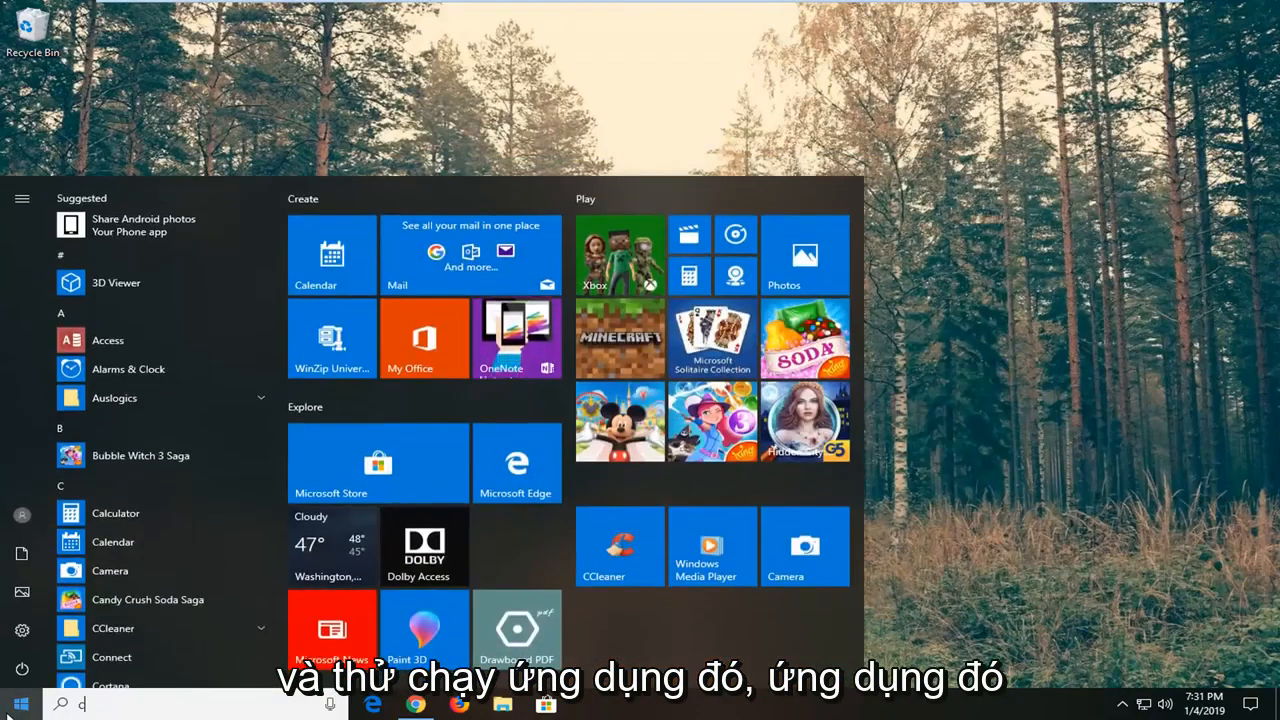
{"action": "type", "text": "cleaner"}
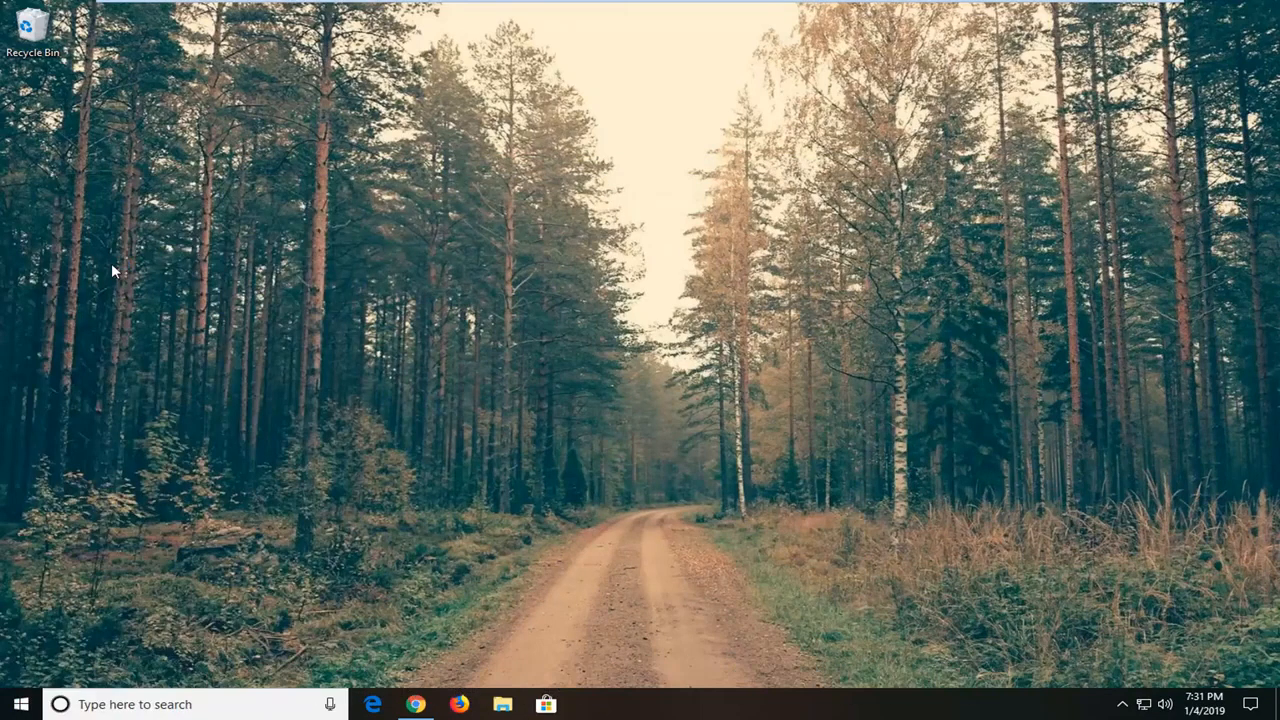
{"action": "left_click", "coordinate": [588, 704]}
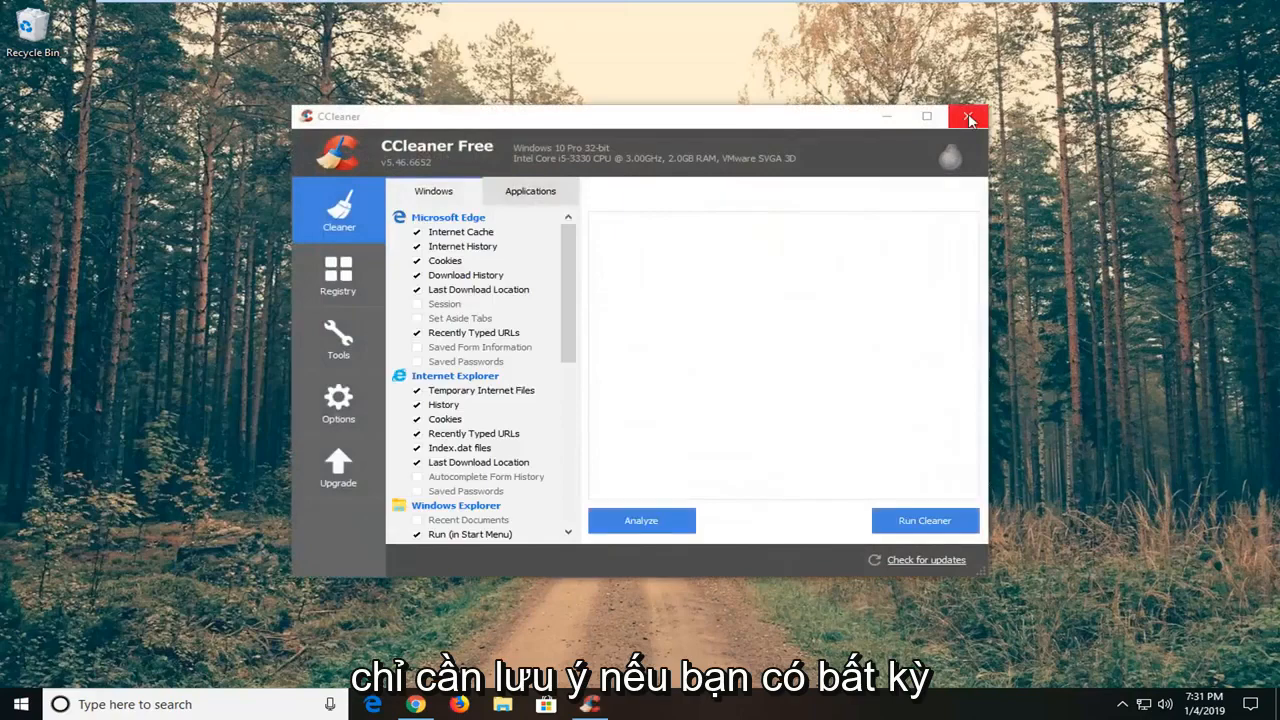
{"action": "mouse_move", "coordinate": [60, 50]}
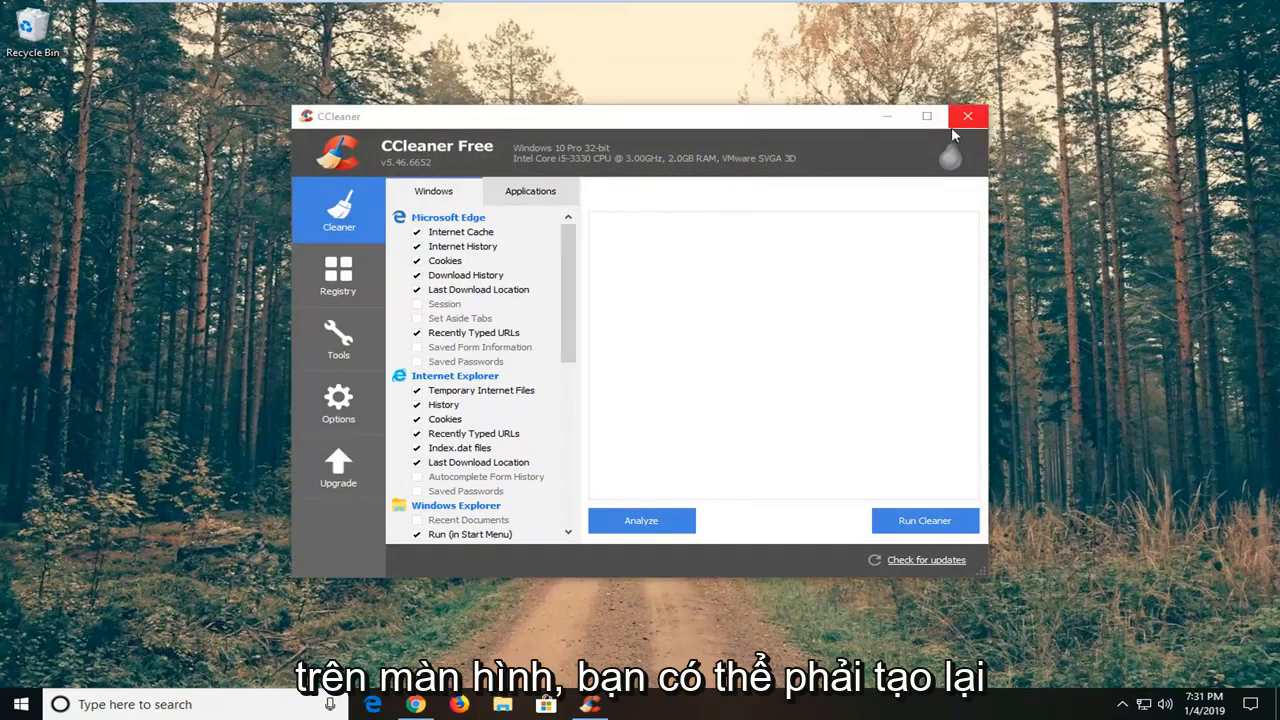
{"action": "mouse_move", "coordinate": [474, 393]}
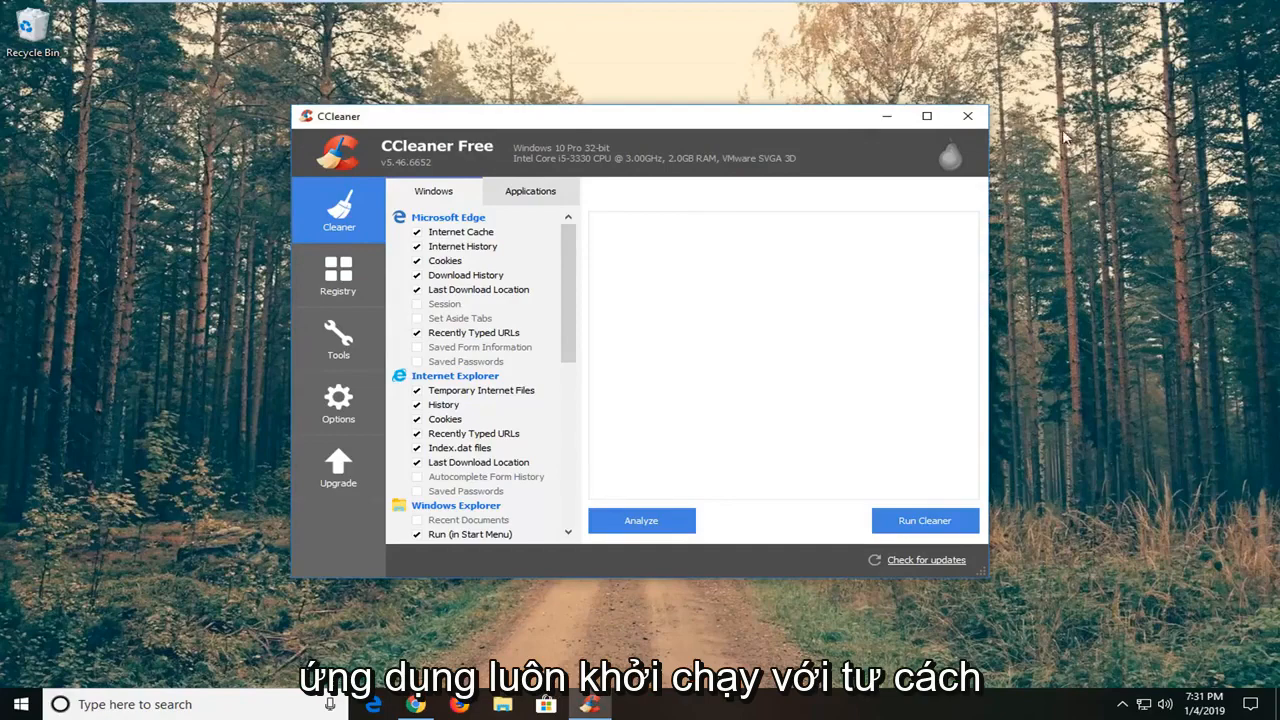
{"action": "left_click", "coordinate": [966, 116]}
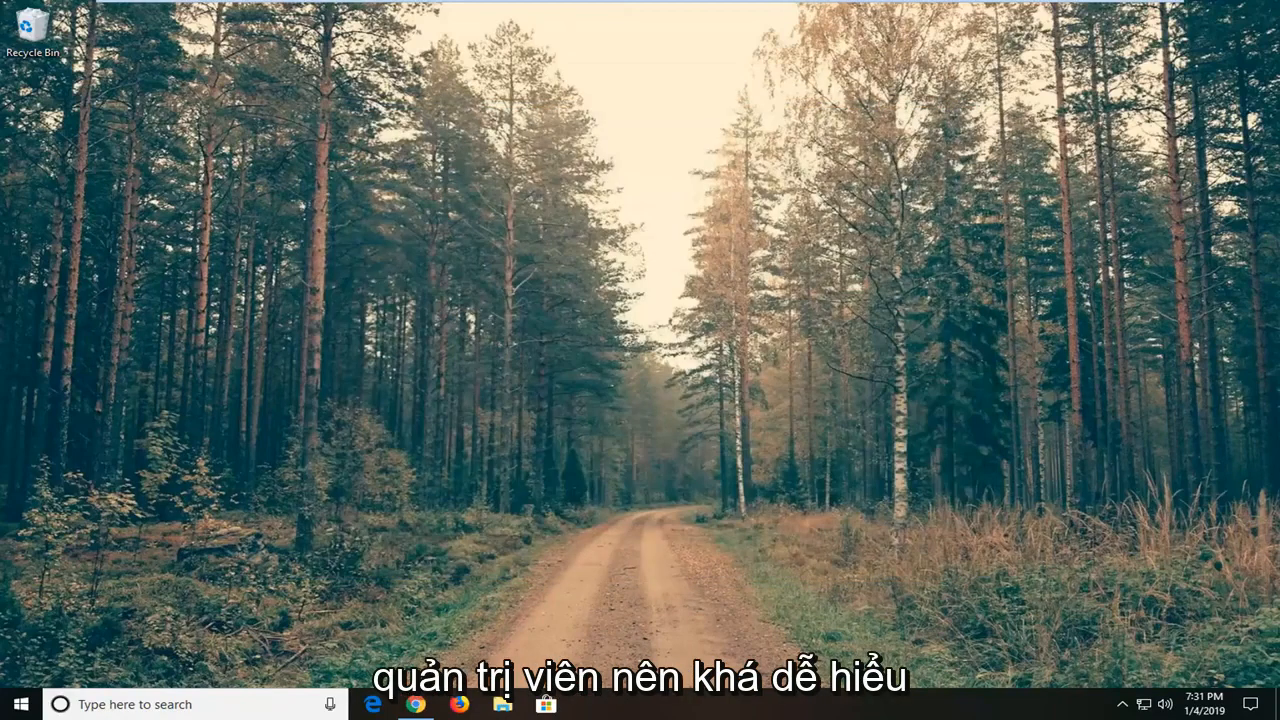